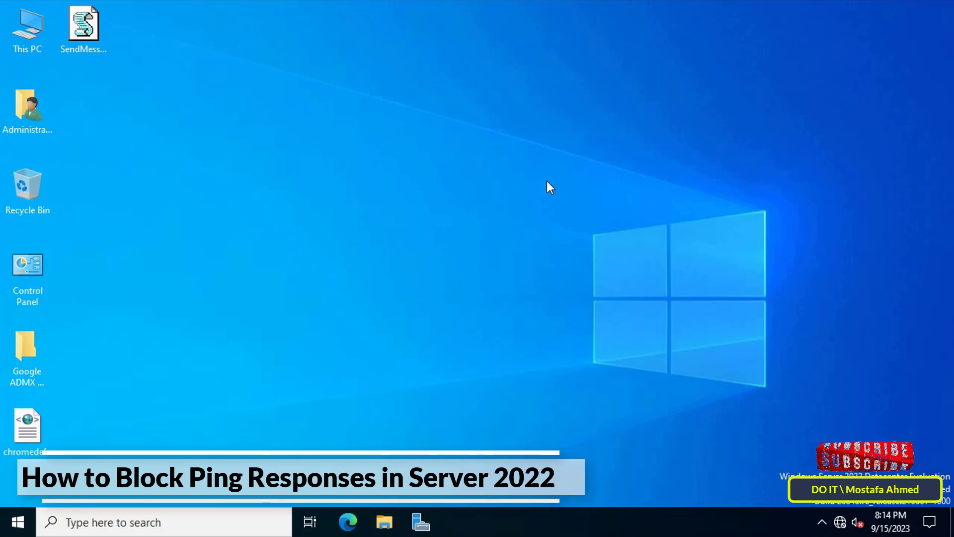
pyautogui.moveTo(731, 279)
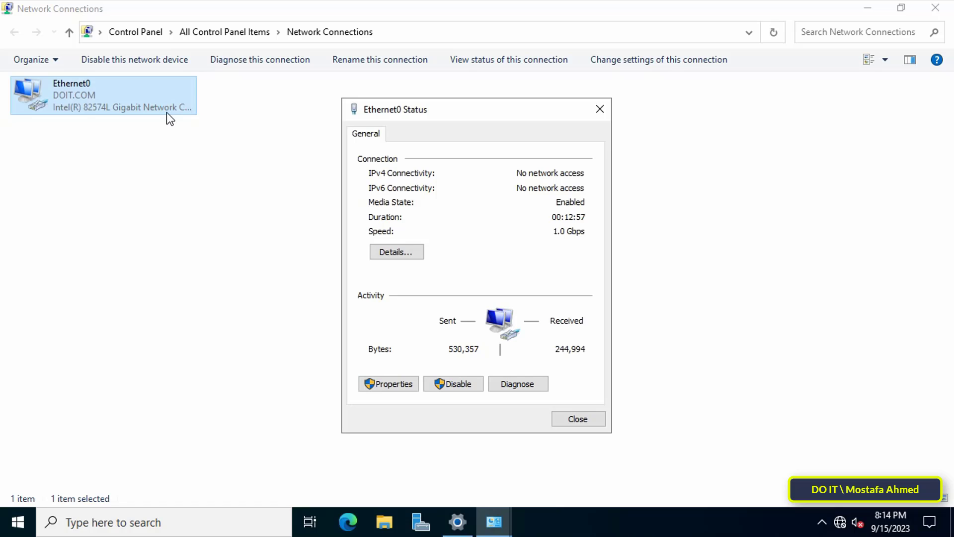
# View Ethernet0's connection details and note the server IPv4 address 192.168.1.200
pyautogui.click(396, 252)
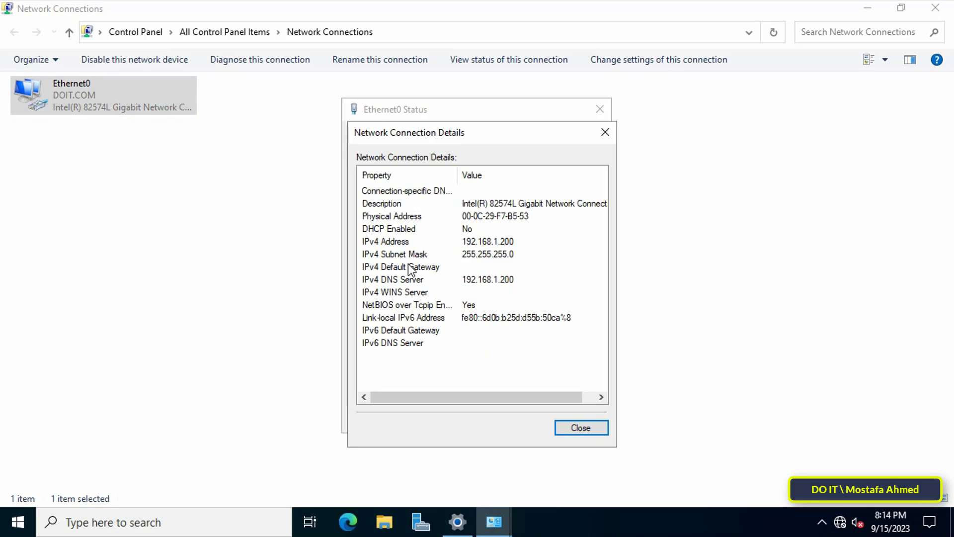
pyautogui.click(481, 240)
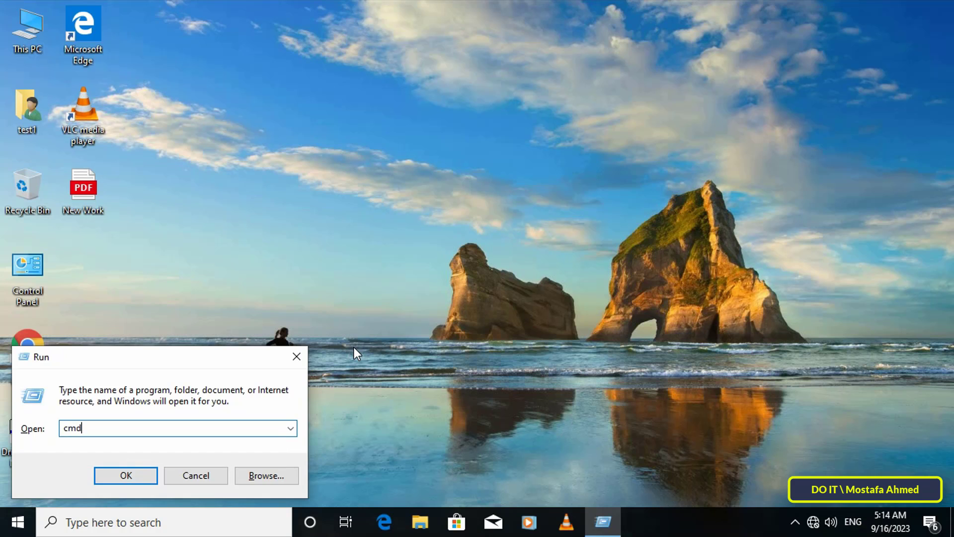
# Launch cmd and enter 'ping 192.168.1.200 -' at the prompt
pyautogui.click(125, 475)
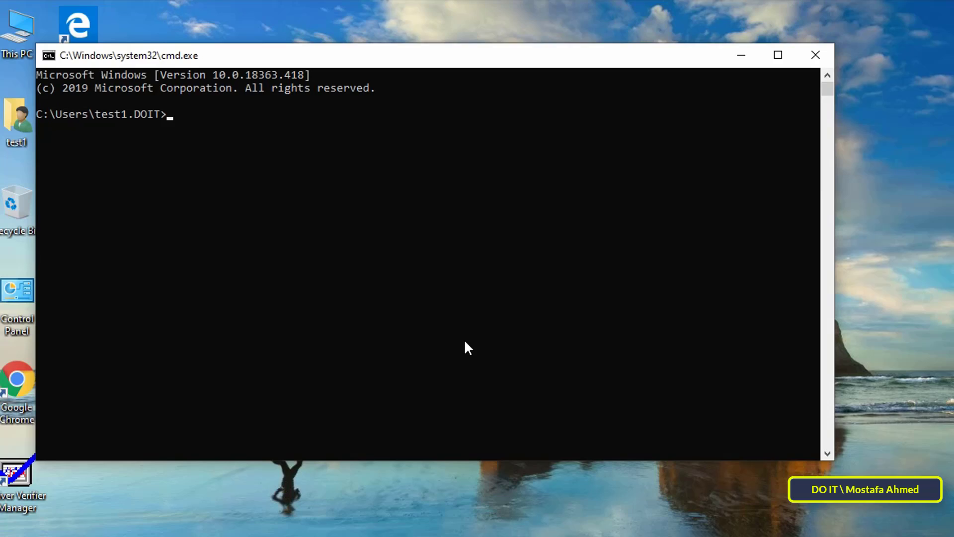
pyautogui.write('ping')
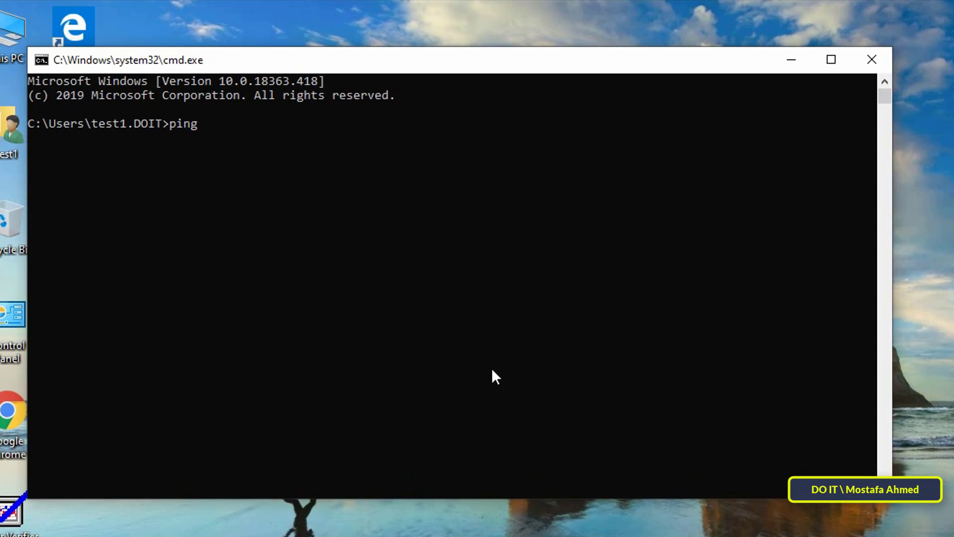
pyautogui.write('192.168.')
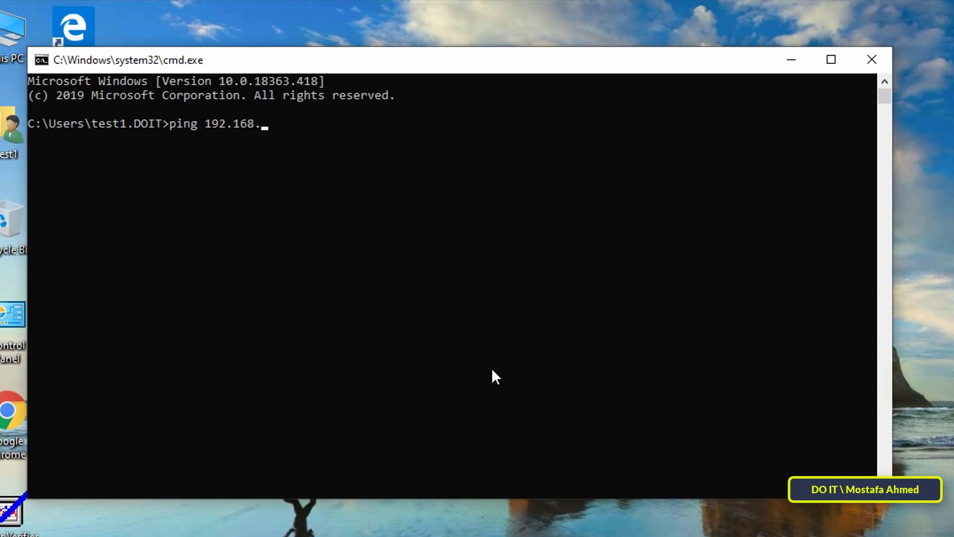
pyautogui.write('1.200 -')
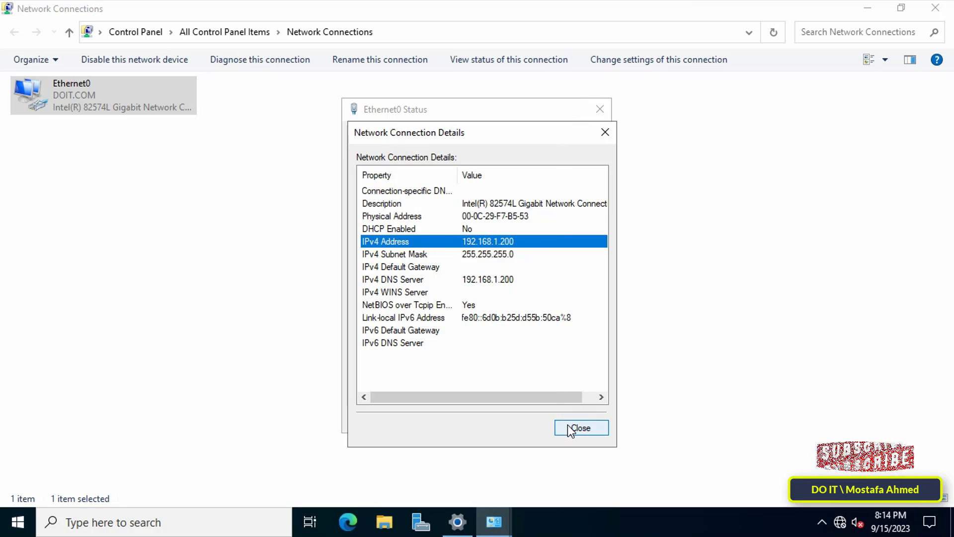
# Close the network windows and launch wf.msc from the Run dialog
pyautogui.click(580, 427)
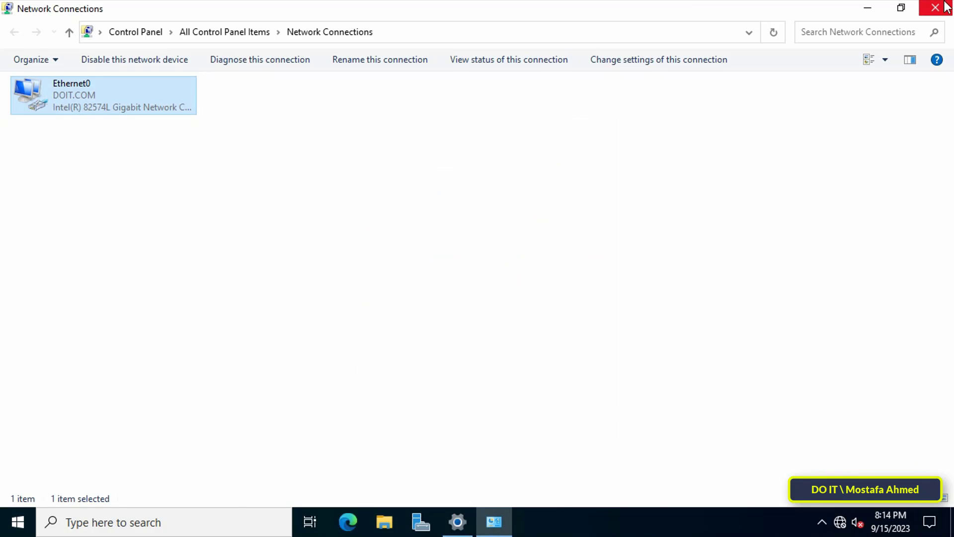
pyautogui.click(936, 7)
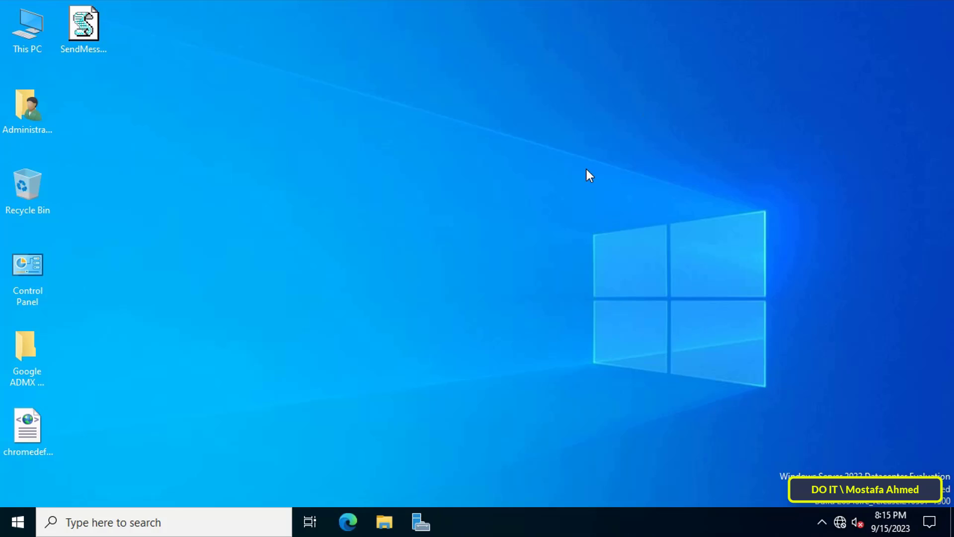
pyautogui.write('w')
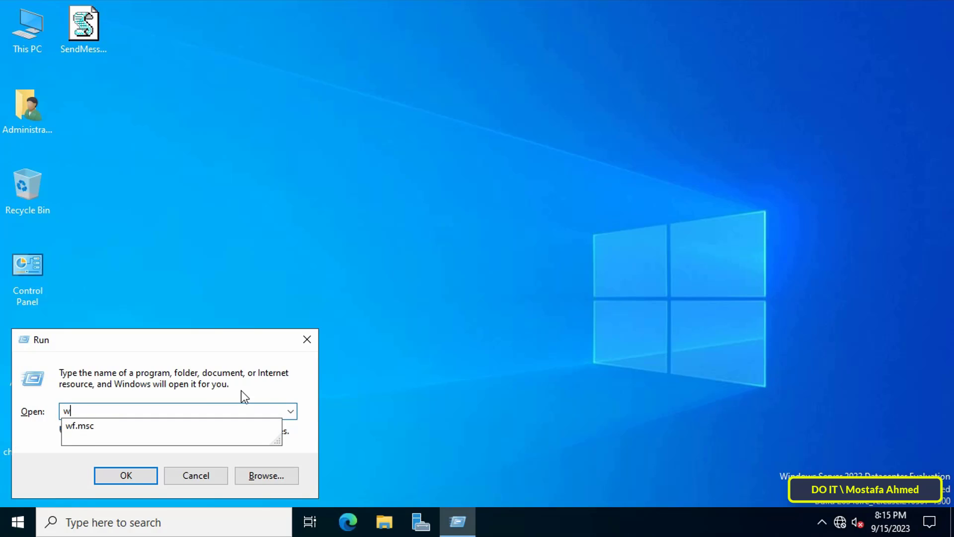
pyautogui.write('f.msc')
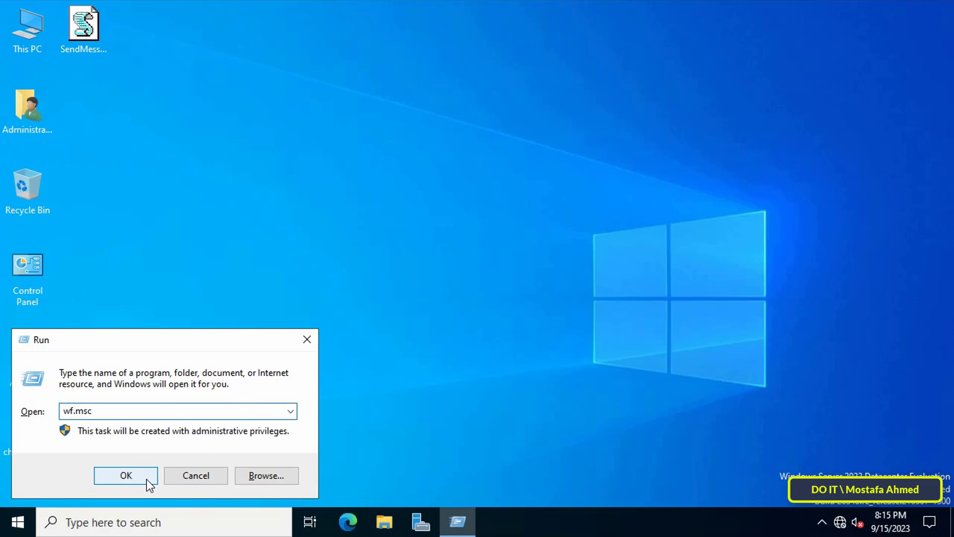
pyautogui.click(125, 475)
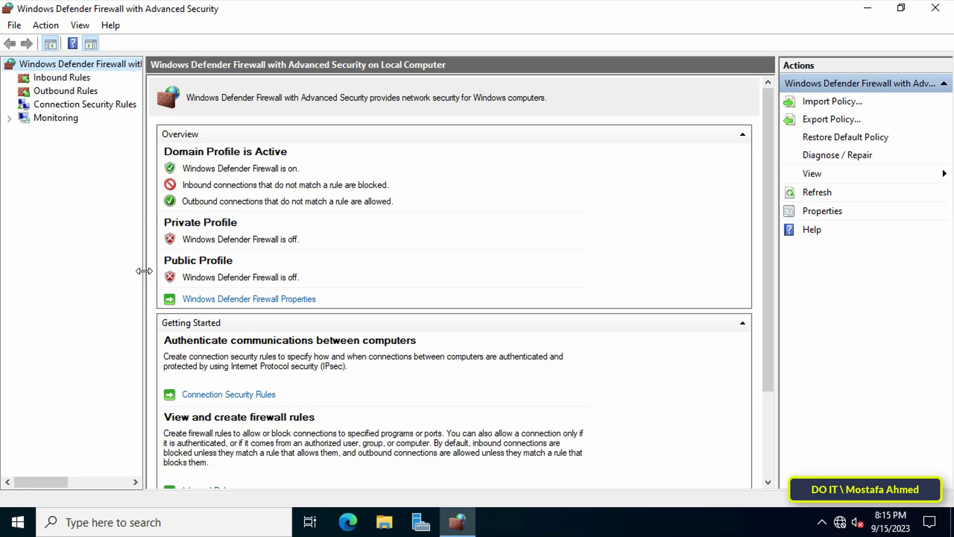
# Widen the navigation pane and start a New Rule from the Inbound Rules context menu
pyautogui.moveTo(144, 270); pyautogui.dragTo(188, 270)
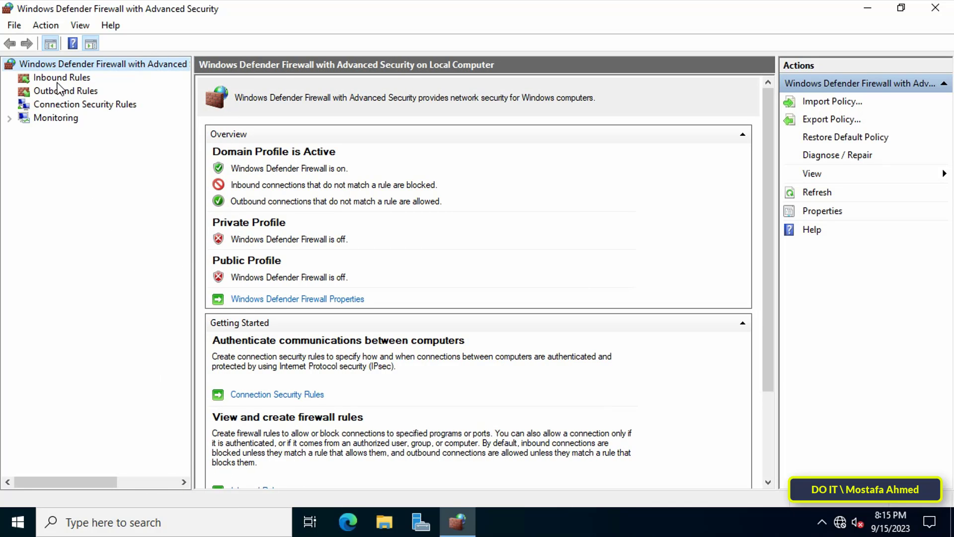
pyautogui.click(62, 78)
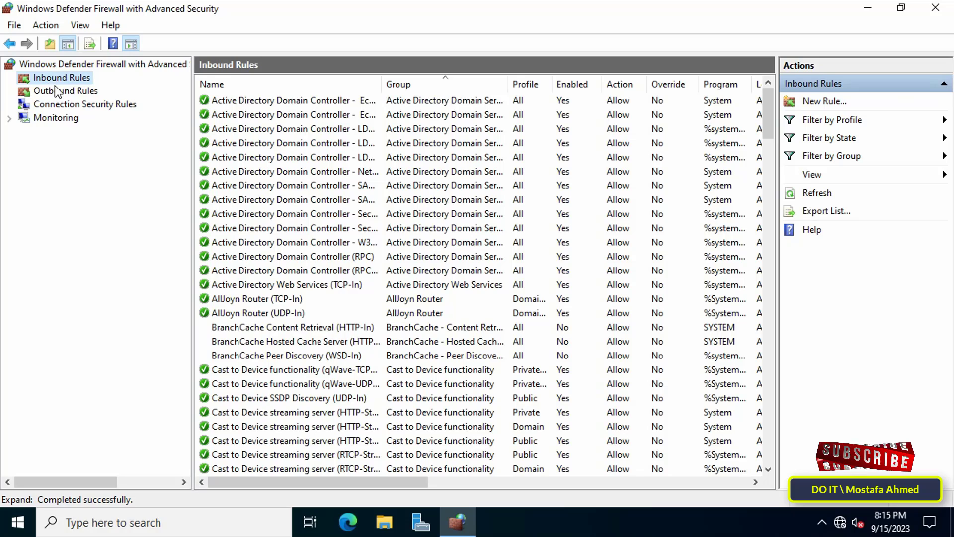
pyautogui.rightClick(61, 78)
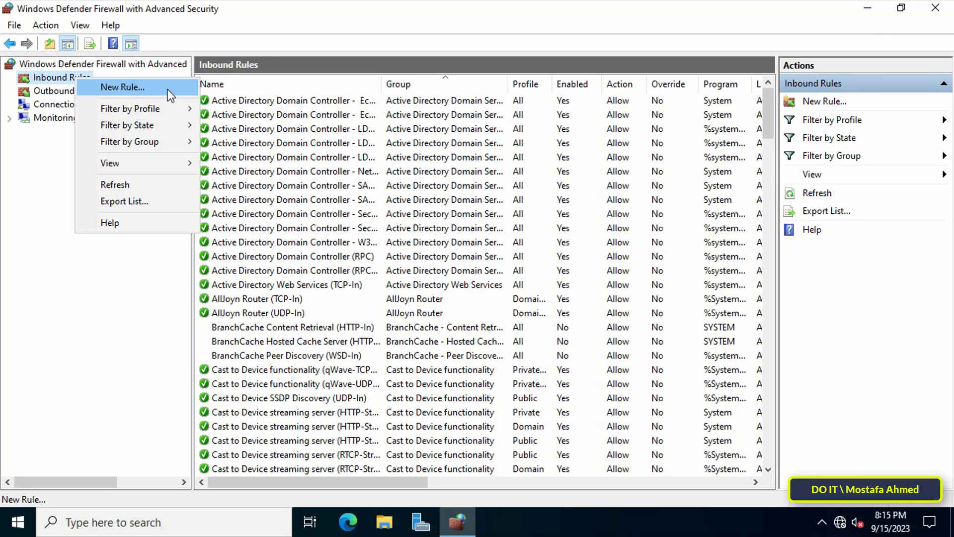
pyautogui.click(121, 88)
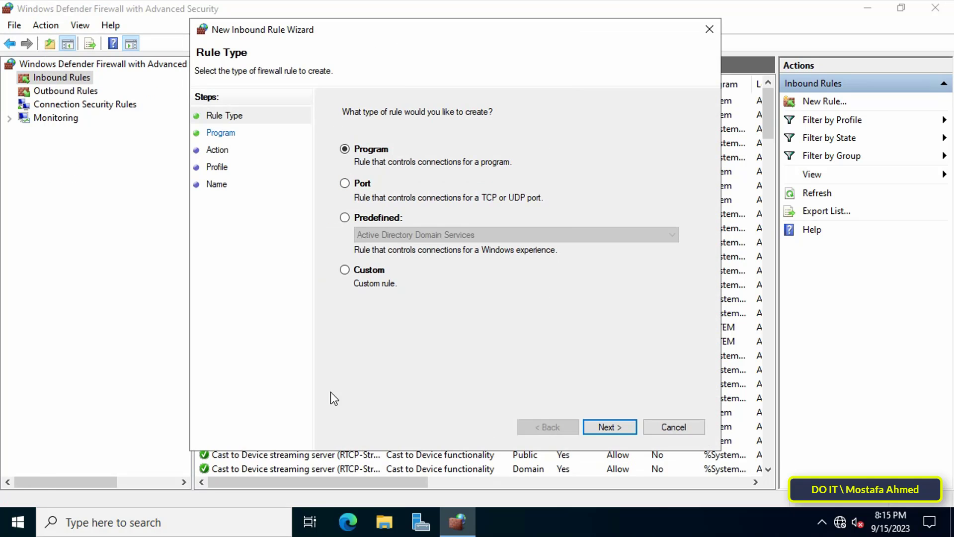
# Choose a Custom rule type and keep All programs, reaching Protocol and Ports
pyautogui.click(345, 269)
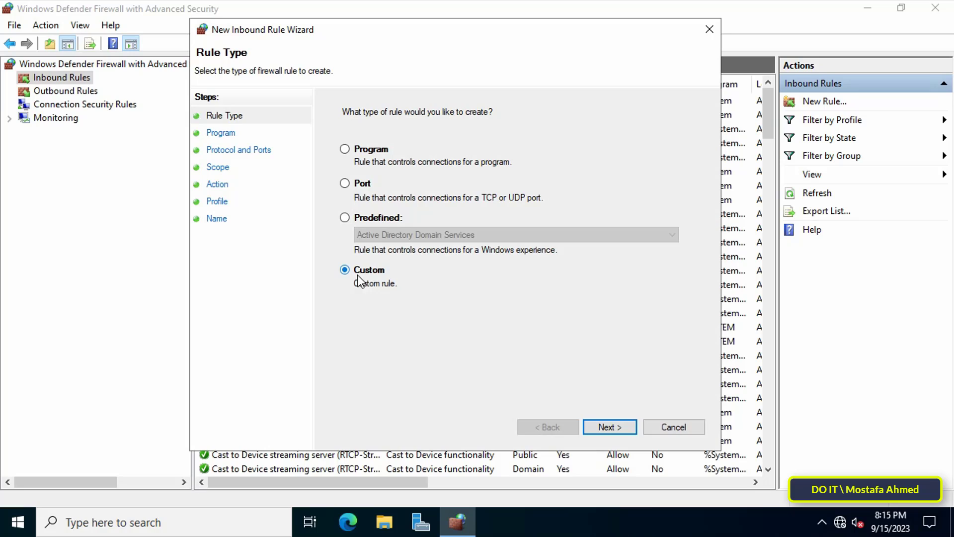
pyautogui.moveTo(610, 426)
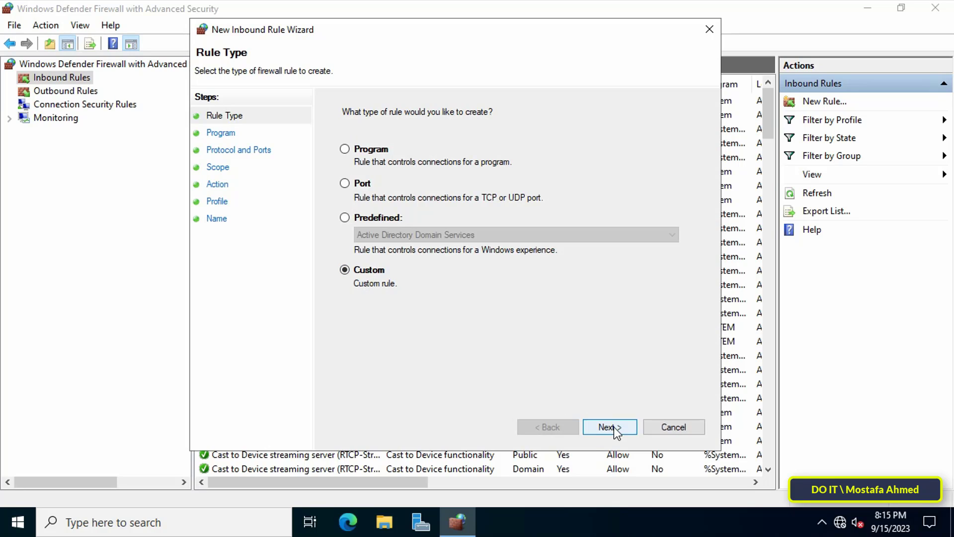
pyautogui.click(609, 426)
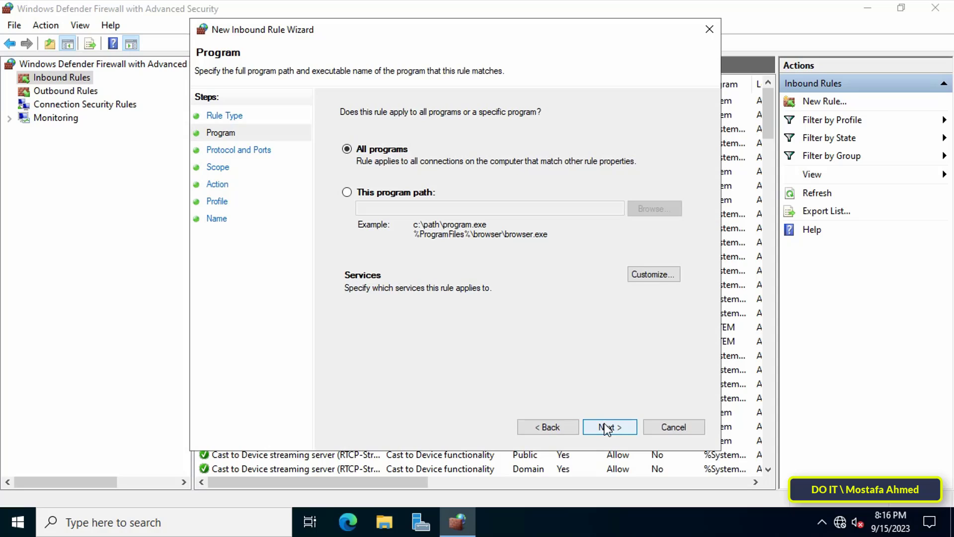
pyautogui.click(609, 426)
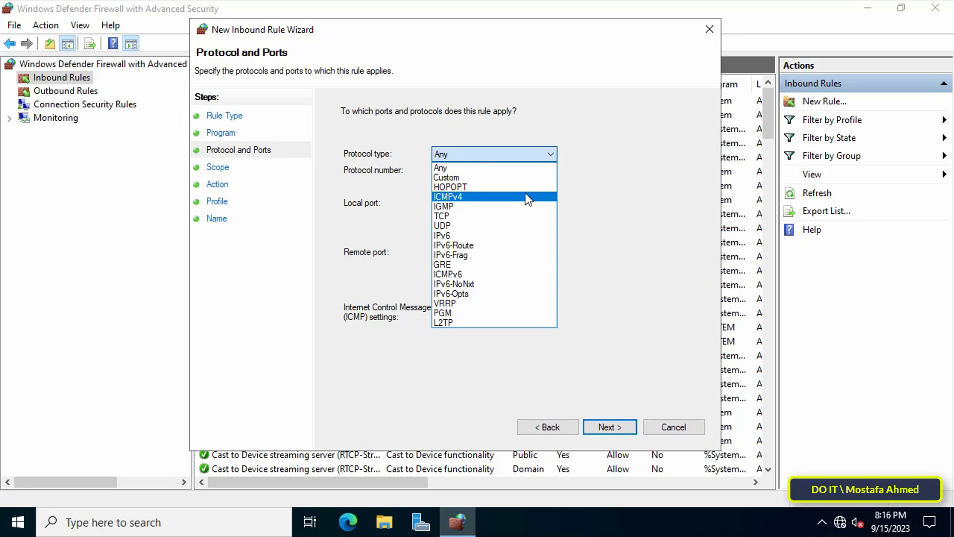
# Set protocol ICMPv4 limited to the Echo Request type and continue to Scope
pyautogui.click(448, 196)
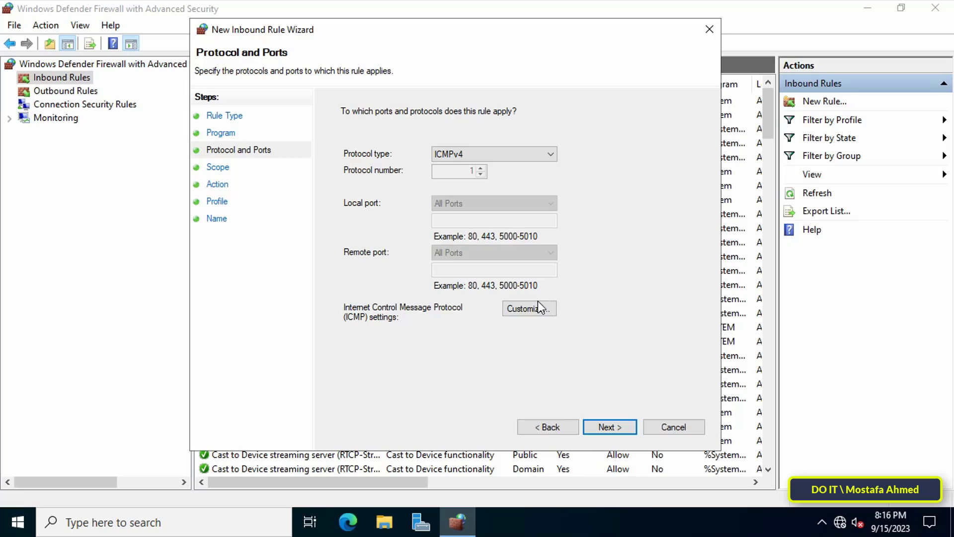
pyautogui.click(528, 308)
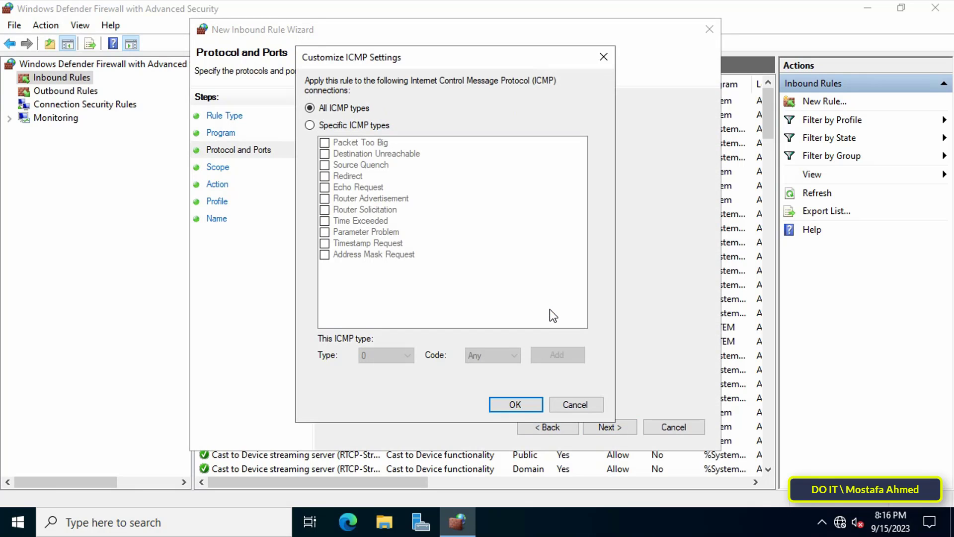
pyautogui.moveTo(404, 146)
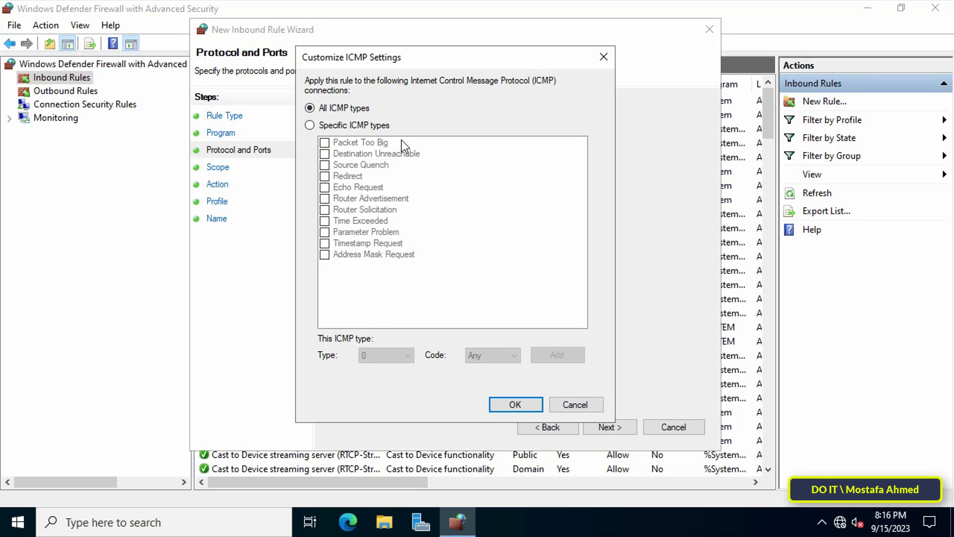
pyautogui.click(310, 126)
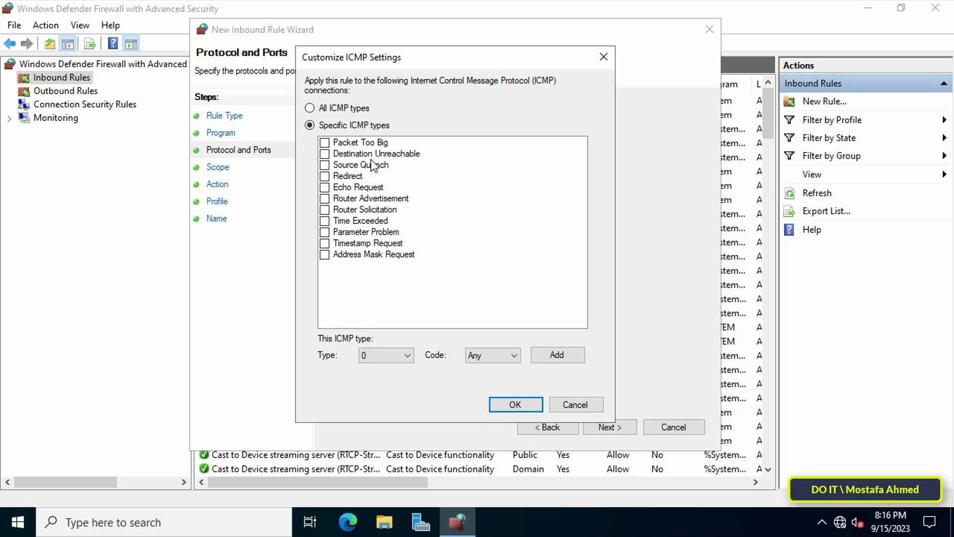
pyautogui.click(324, 187)
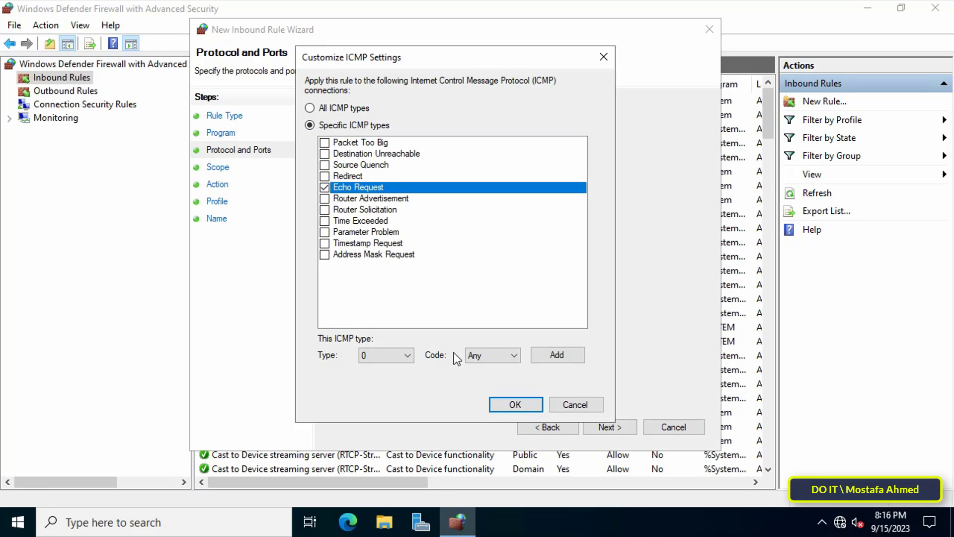
pyautogui.click(515, 404)
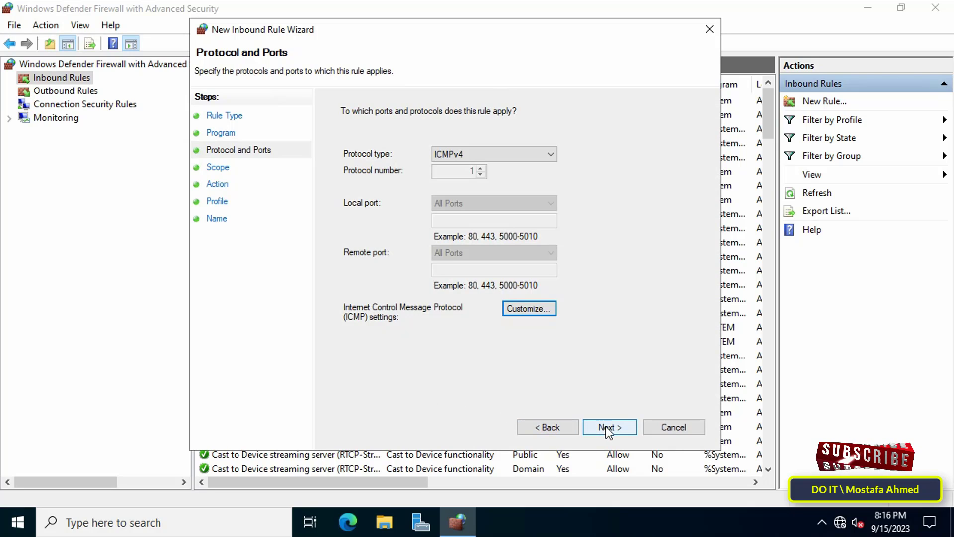
pyautogui.click(609, 426)
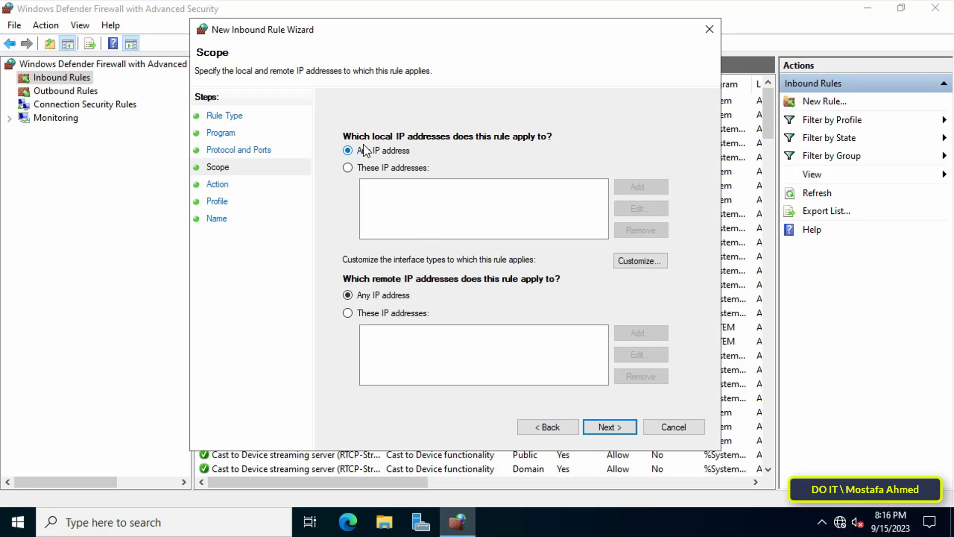
# Limit the rule's local scope to the IP address 192.168.1.200
pyautogui.click(348, 167)
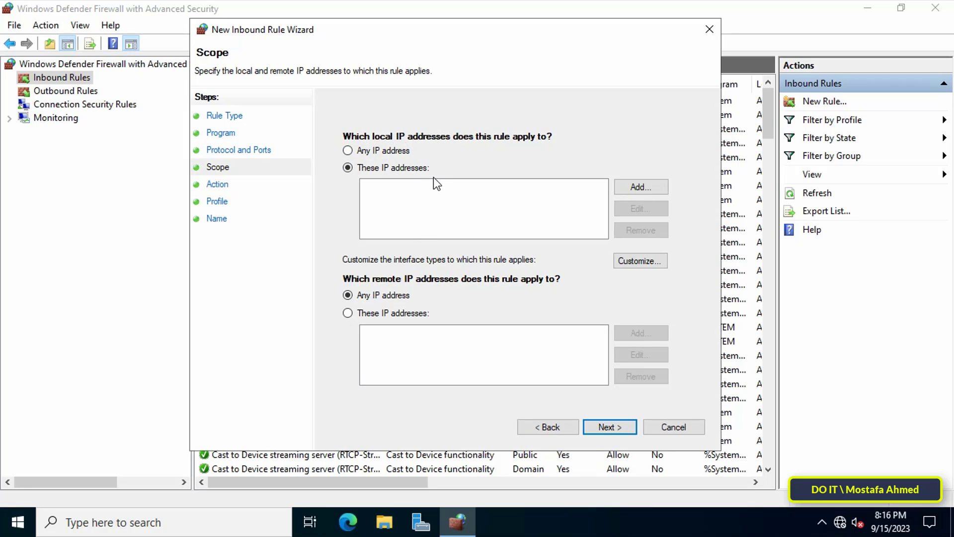
pyautogui.click(639, 187)
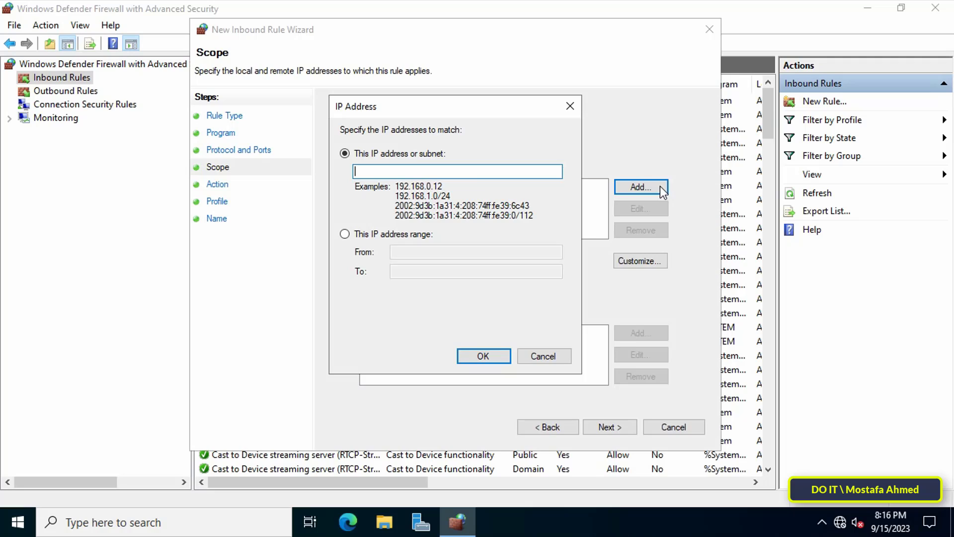
pyautogui.write('1')
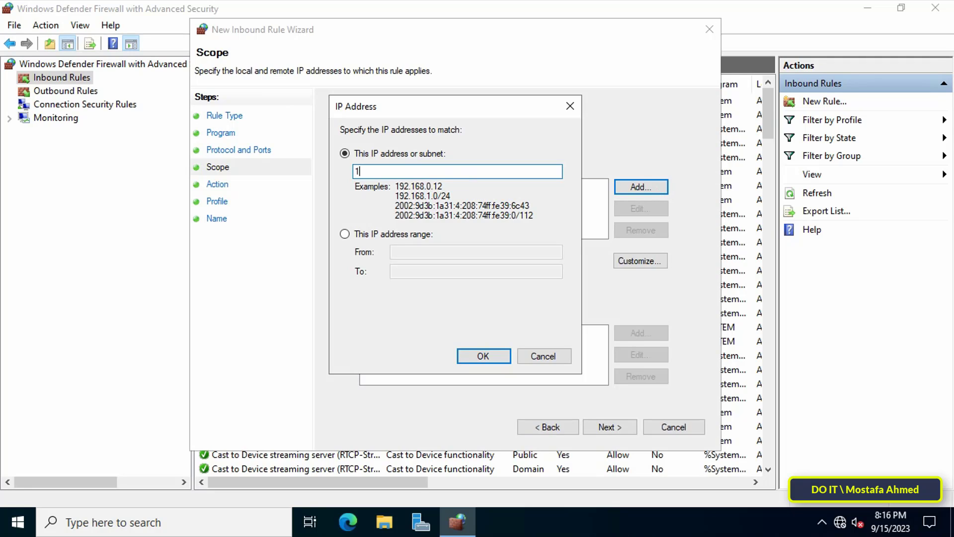
pyautogui.write('92.168.1.200')
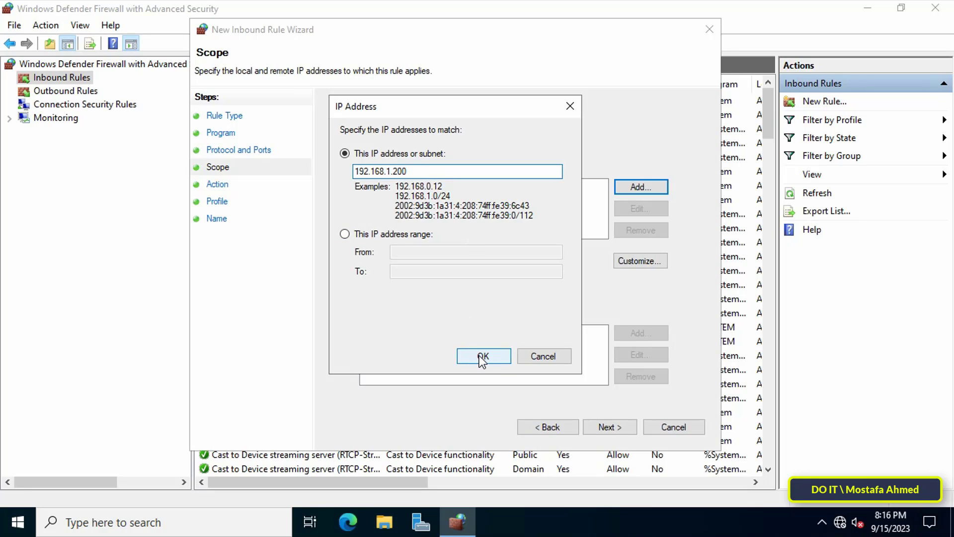
pyautogui.click(483, 356)
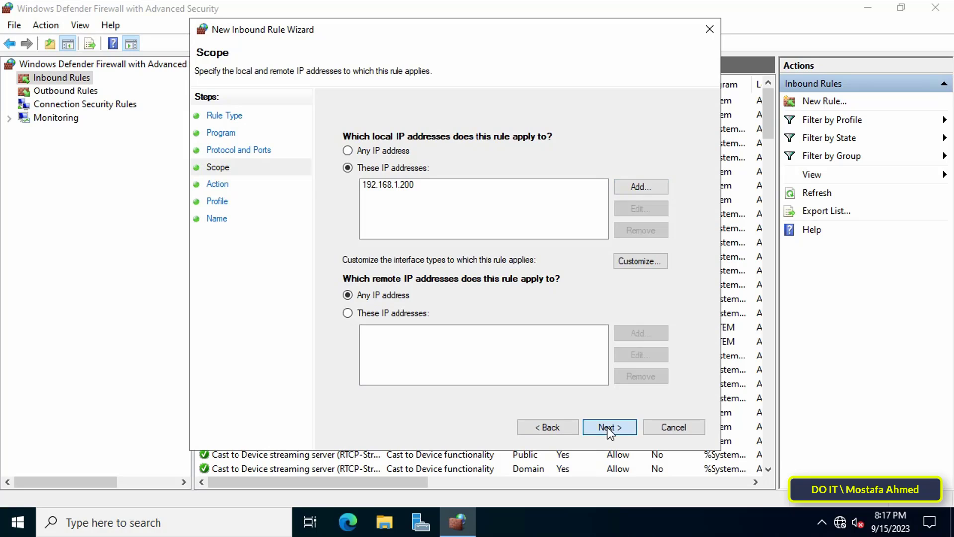
# Set the action to Block the connection and keep Domain, Private and Public profiles
pyautogui.click(610, 427)
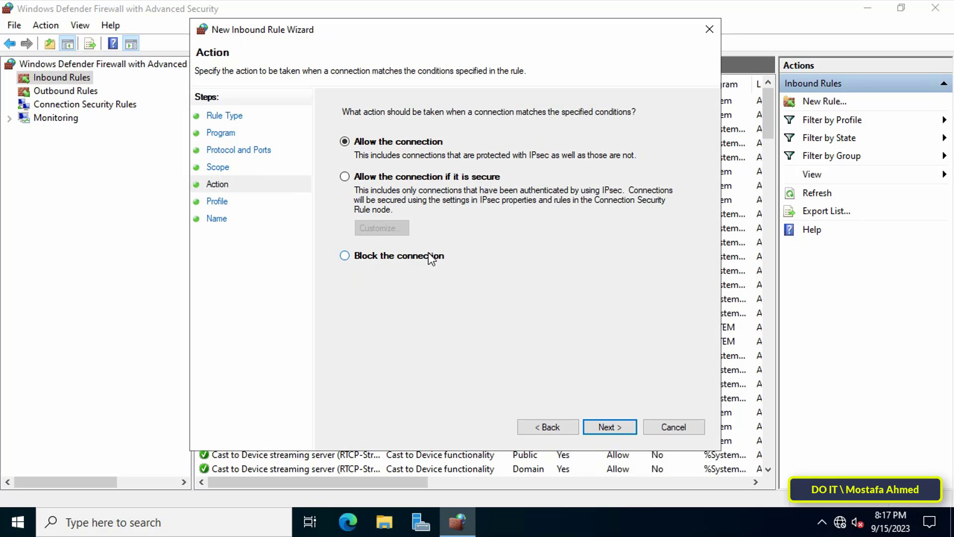
pyautogui.click(345, 255)
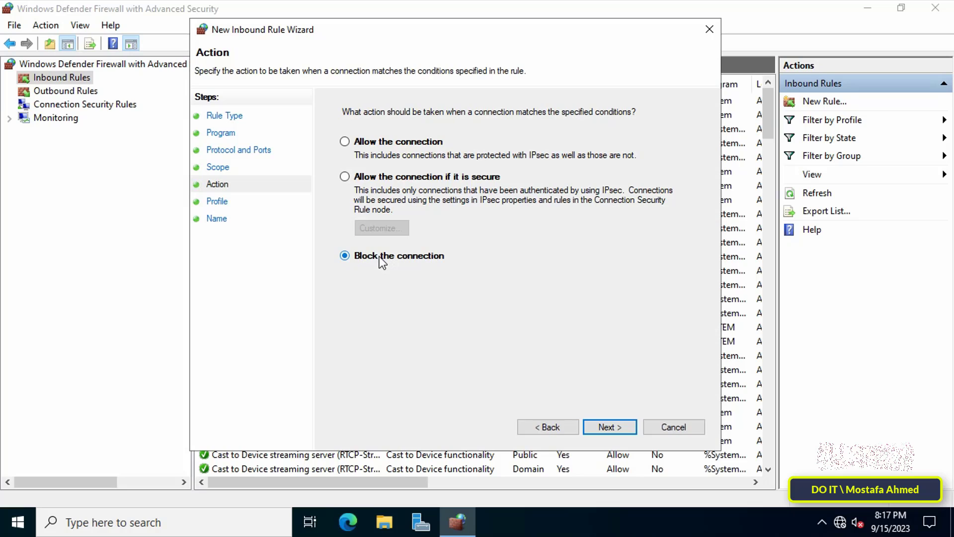
pyautogui.click(609, 426)
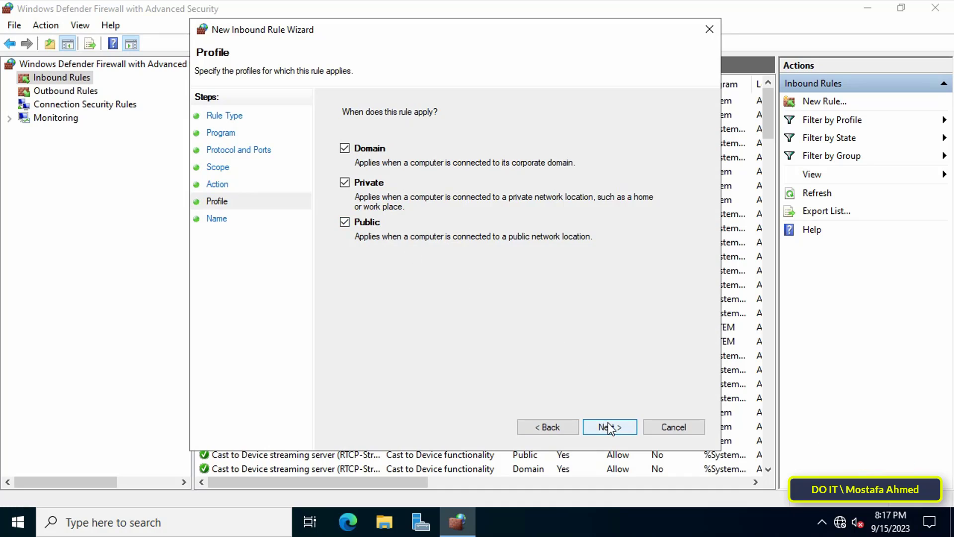
pyautogui.click(608, 426)
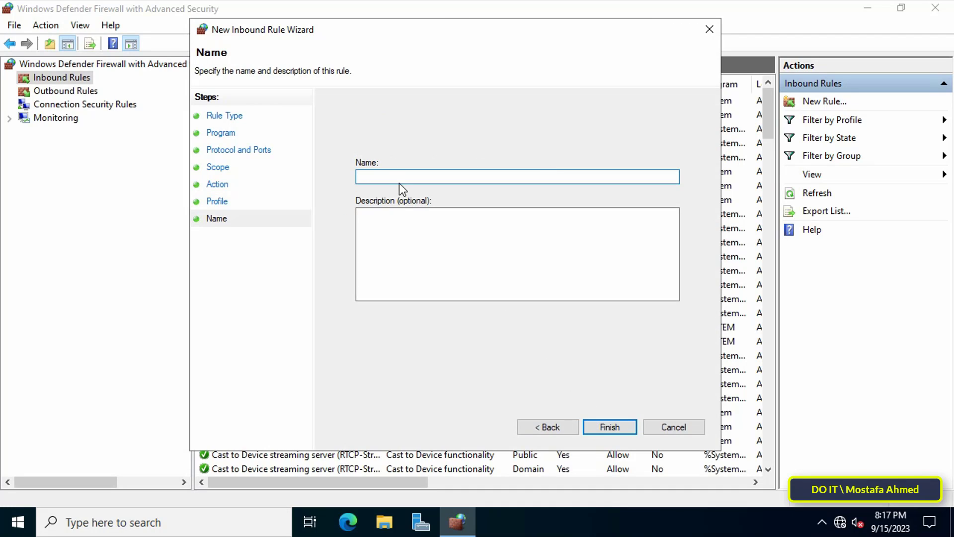
# Name the rule 'Block Ping to My Server' and finish the wizard
pyautogui.write('Block Ping')
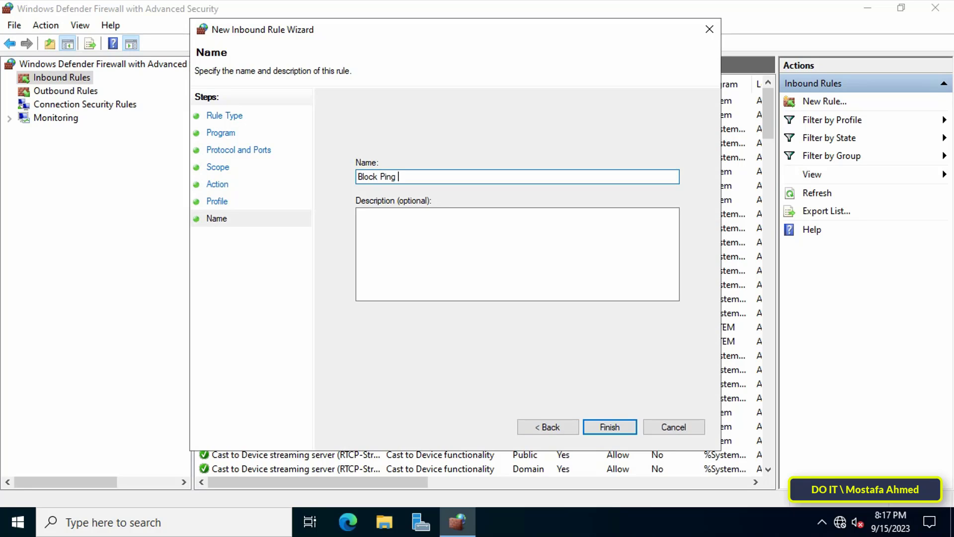
pyautogui.write('to My')
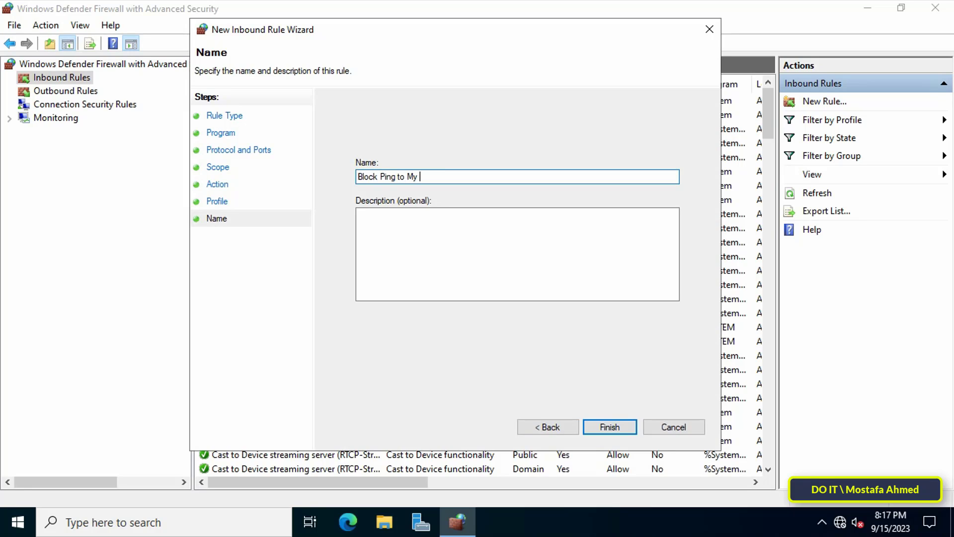
pyautogui.write('Server')
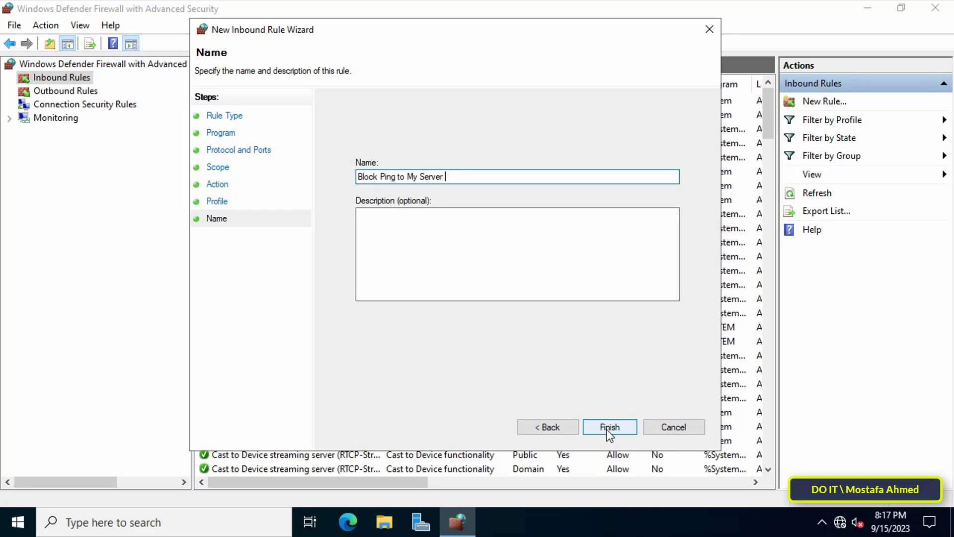
pyautogui.click(609, 426)
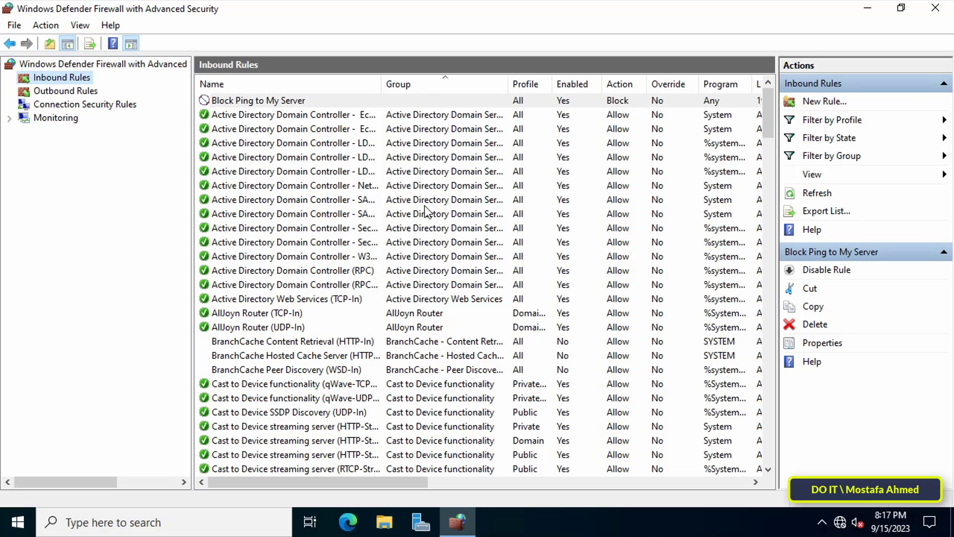
pyautogui.moveTo(289, 101)
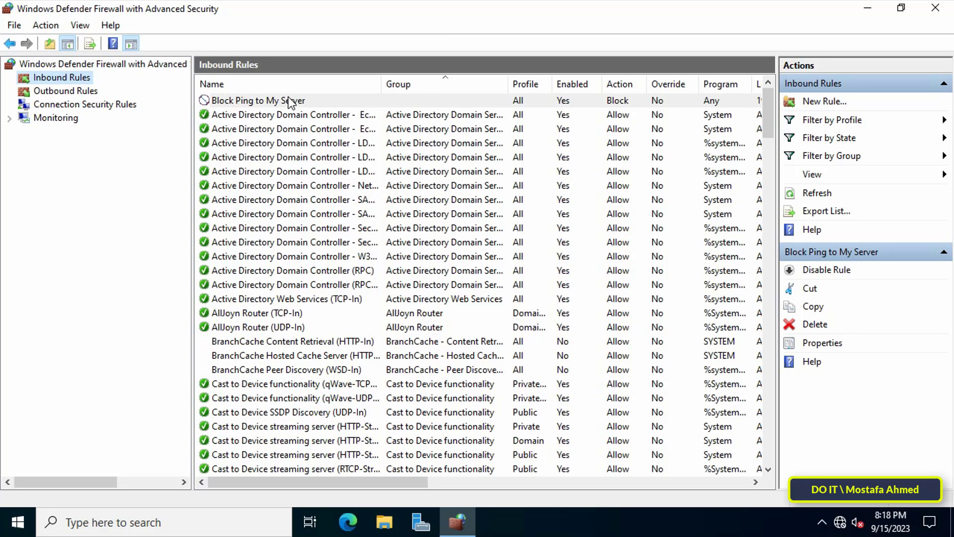
pyautogui.moveTo(282, 107)
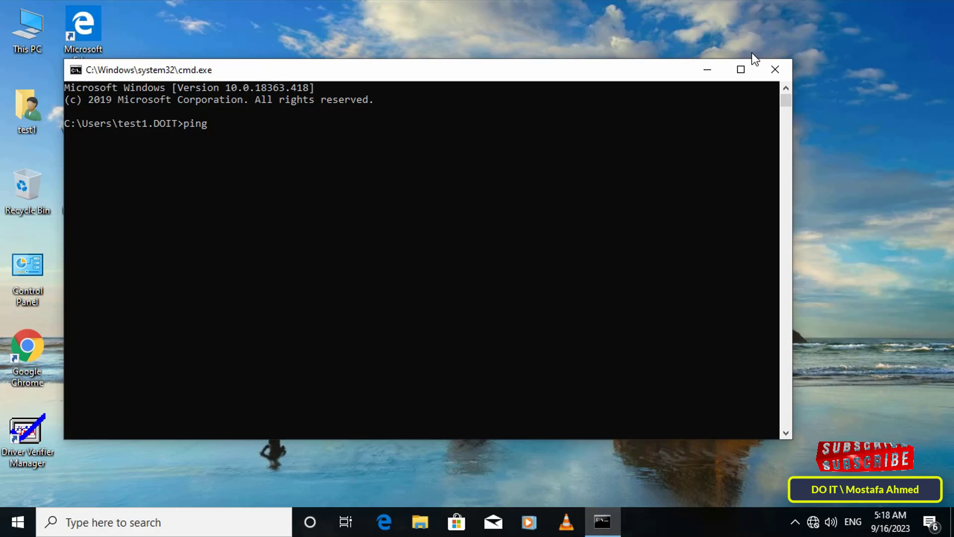
# Enter 'ping 192.168.1.200' in the client's Command Prompt
pyautogui.write('192.168')
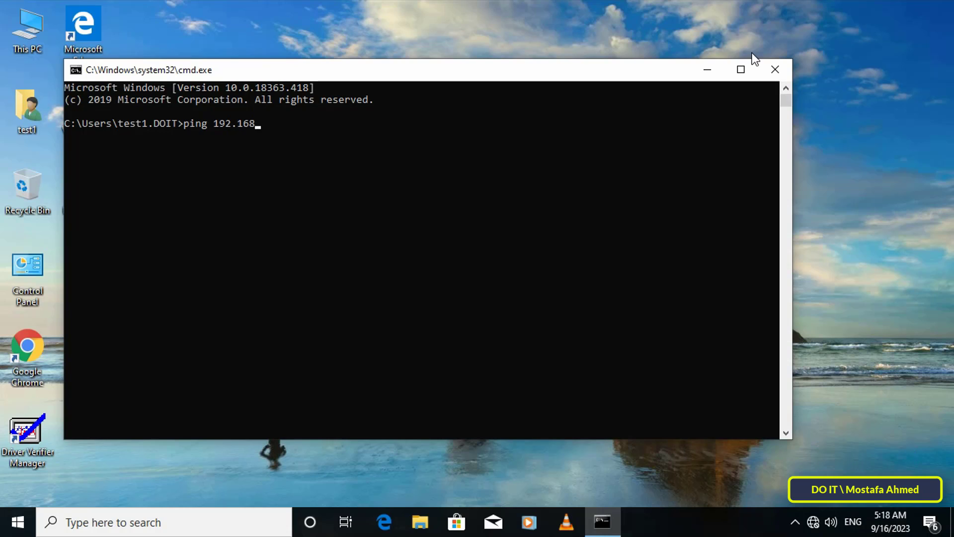
pyautogui.write('.1.200')
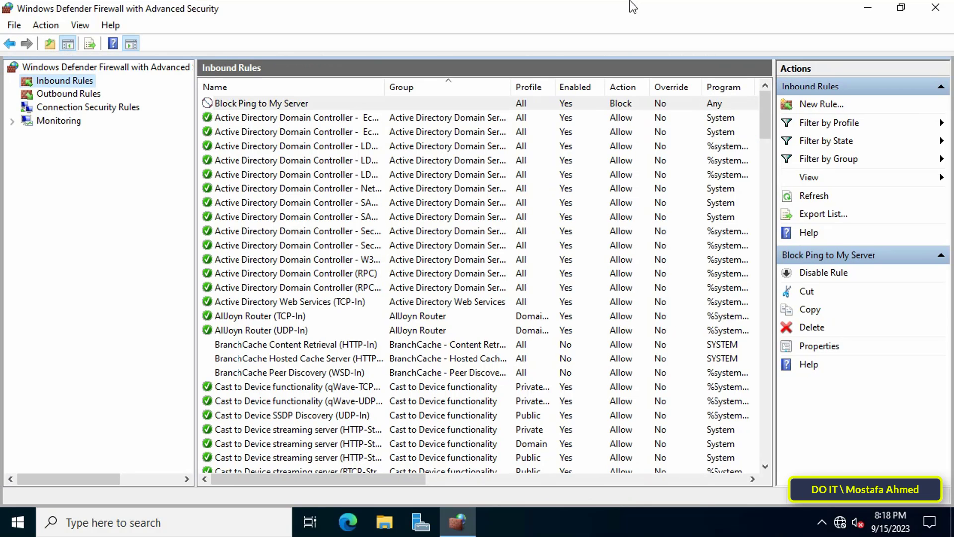
# Disable the 'Block Ping to My Server' rule from its context menu, leaving its Block action intact
pyautogui.click(261, 103)
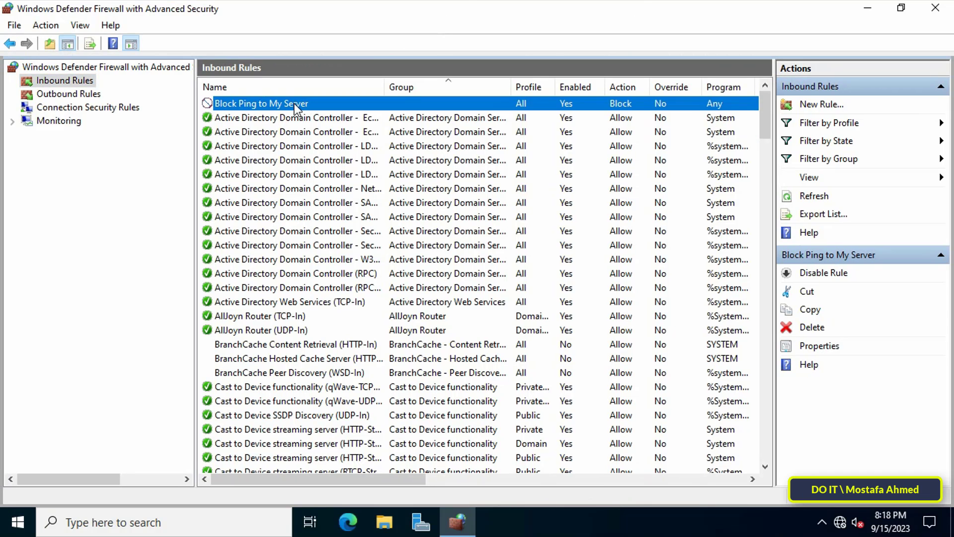
pyautogui.rightClick(262, 103)
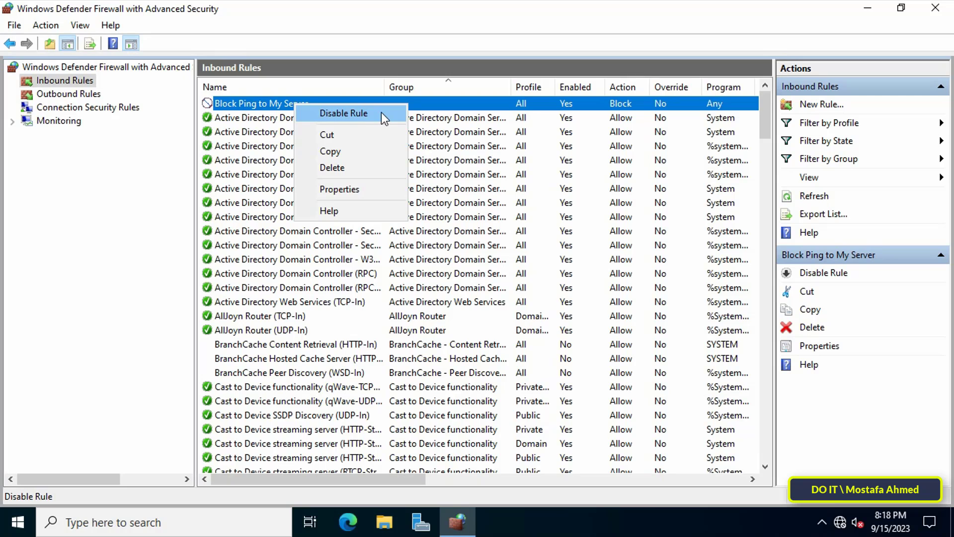
pyautogui.click(344, 113)
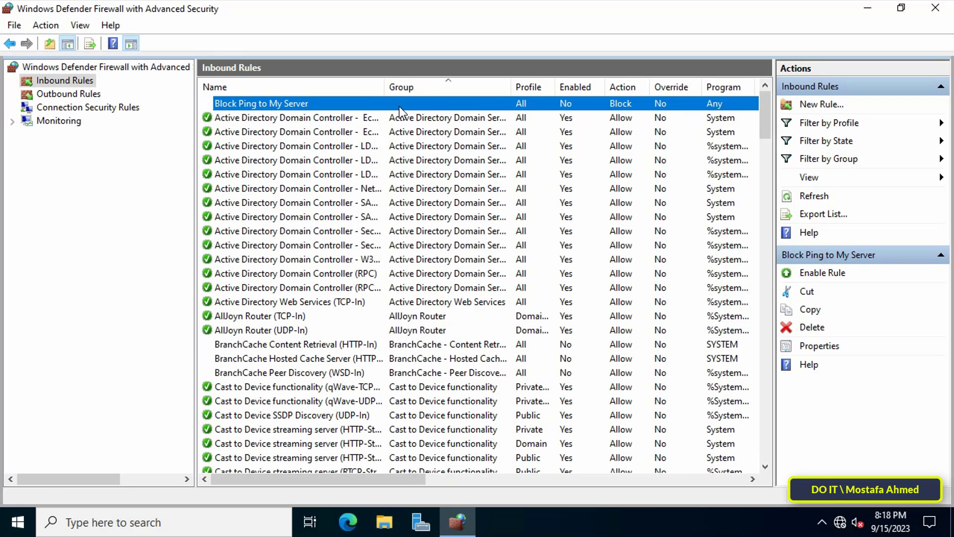